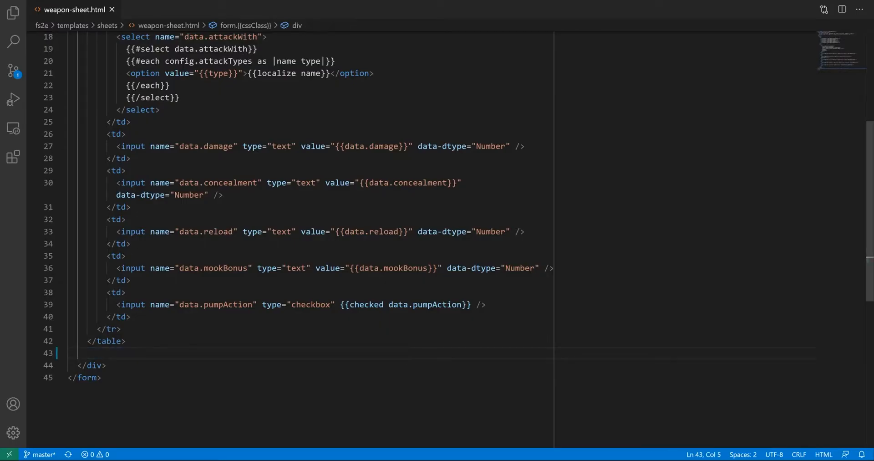
Step: Insert {{editor content=data.description target="data.description" button=true owner=owner}} into the weapon sheet template
{"action": "type", "text": "{{}}"}
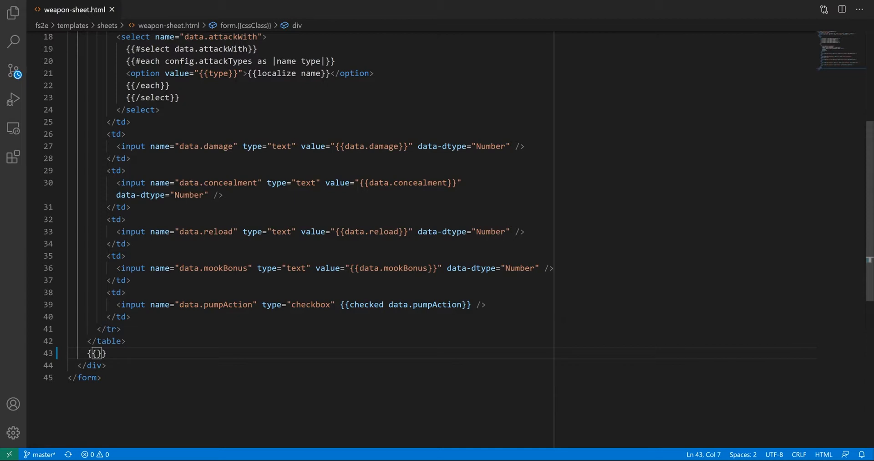
{"action": "type", "text": "editor content=data.description"}
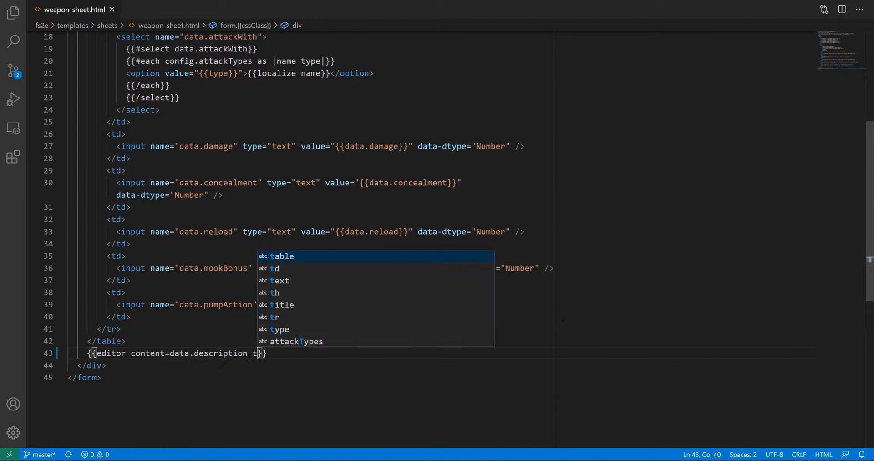
{"action": "type", "text": "target=\"data.description\" button"}
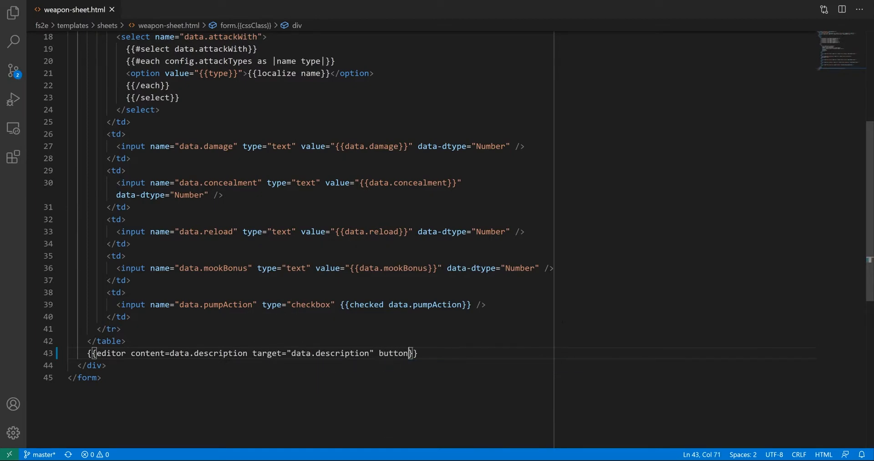
{"action": "type", "text": "=true"}
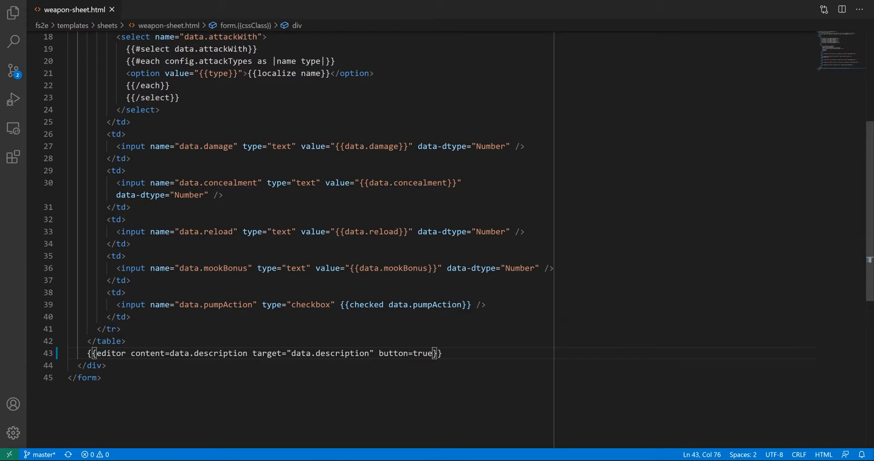
{"action": "type", "text": "owner"}
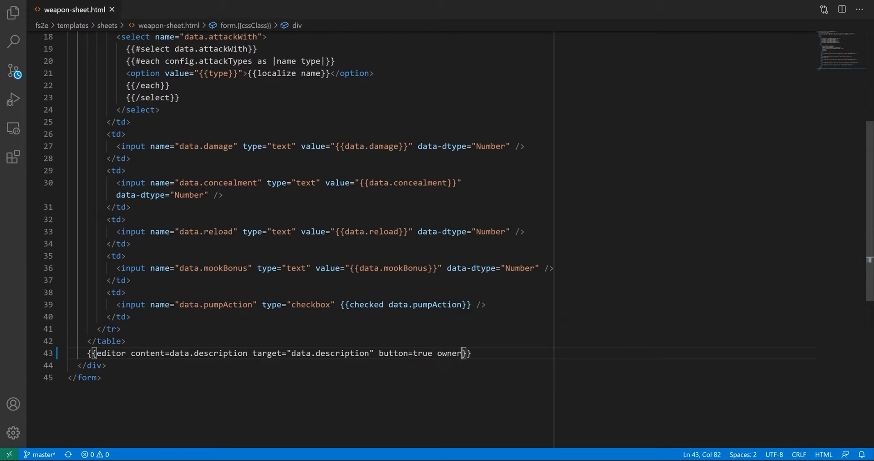
{"action": "type", "text": "=ow"}
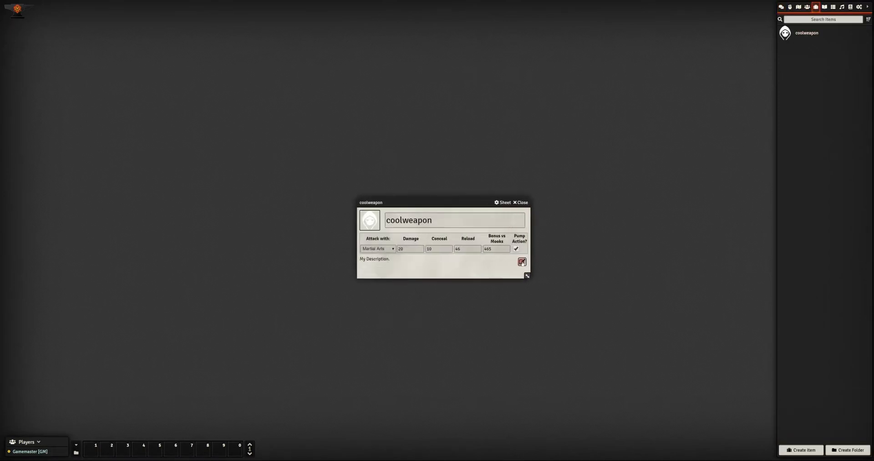
Step: Open the coolweapon description editor, enlarge the sheet window, and bring up the developer tools
{"action": "left_click", "coordinate": [522, 262]}
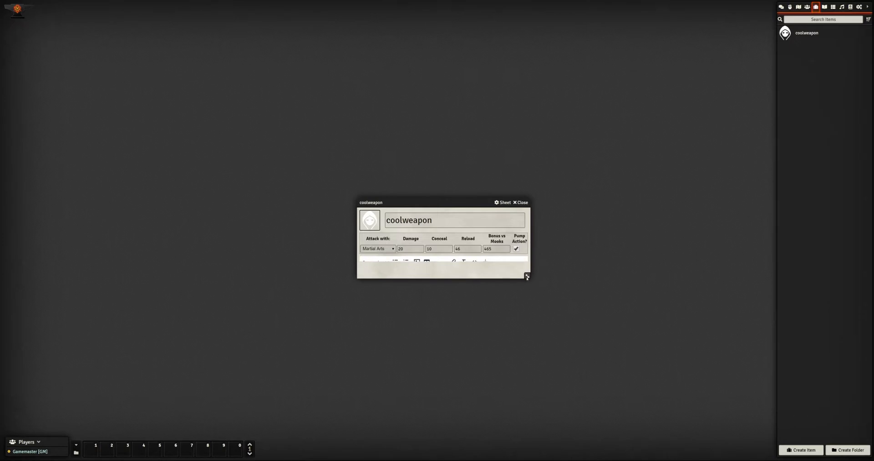
{"action": "left_click_drag", "start_coordinate": [527, 277], "coordinate": [581, 317]}
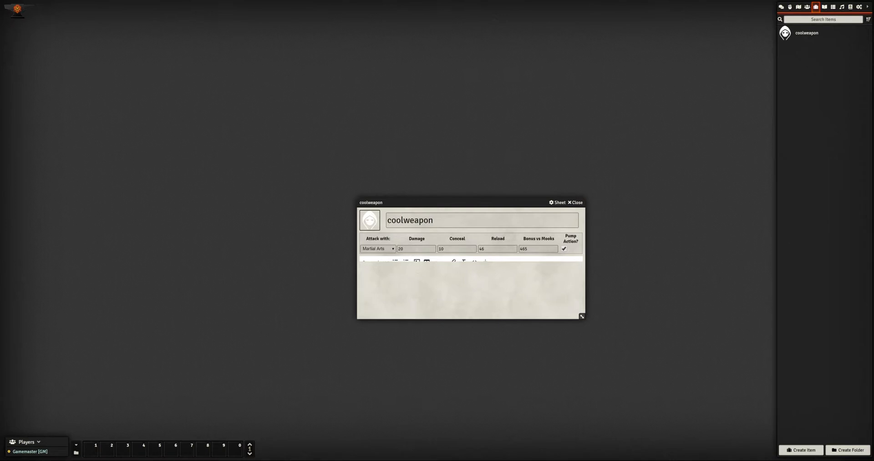
{"action": "mouse_move", "coordinate": [408, 175]}
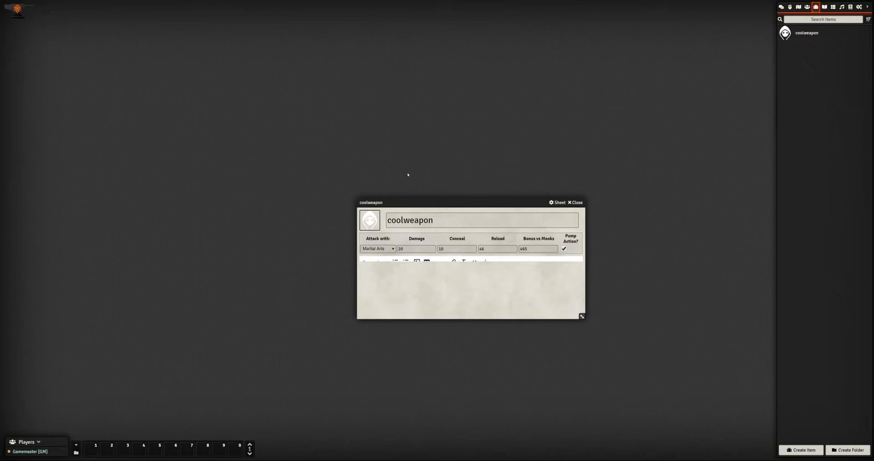
{"action": "key", "text": "F12"}
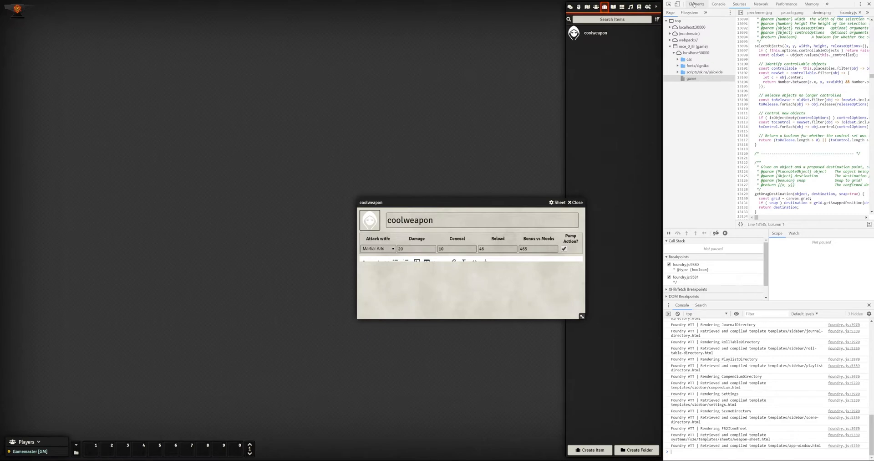
Step: Switch the developer tools to the Elements view to inspect the item sheet's HTML
{"action": "left_click", "coordinate": [697, 4]}
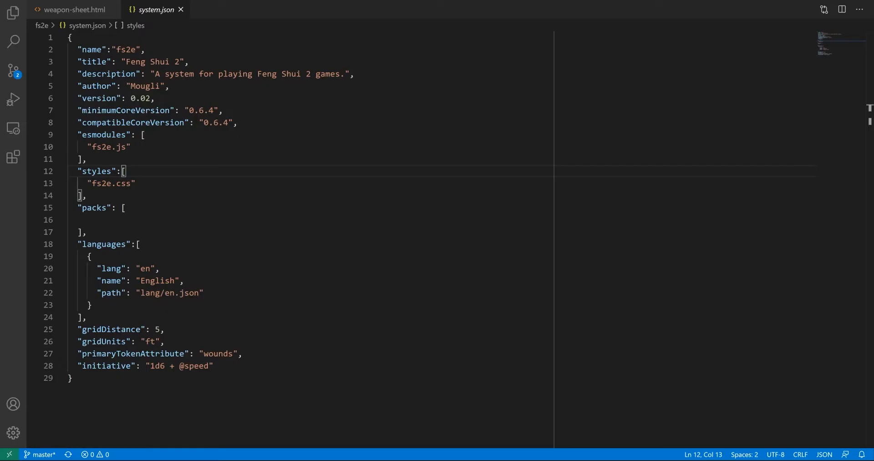
Step: Select the fs2e.css stylesheet name listed under styles in system.json
{"action": "double_click", "coordinate": [111, 183]}
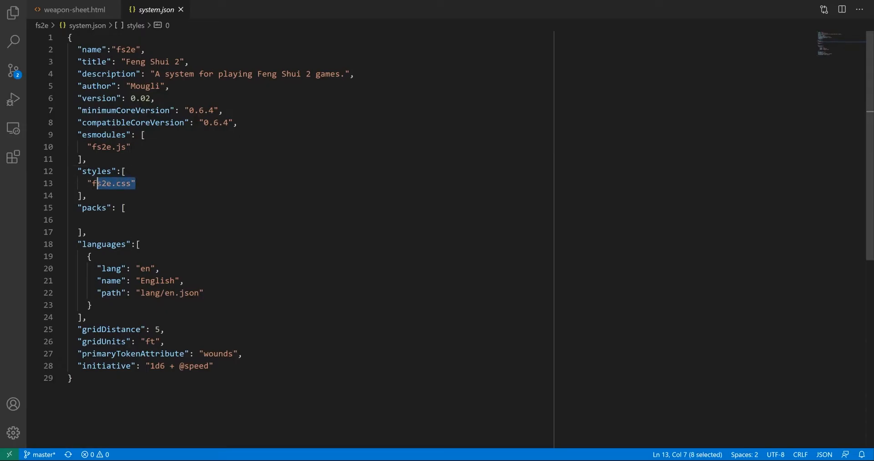
{"action": "left_click_drag", "start_coordinate": [100, 183], "coordinate": [87, 183]}
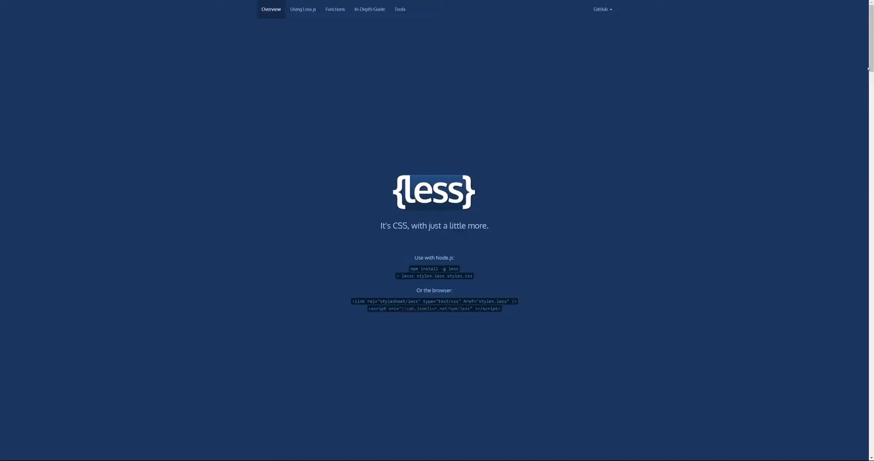
Step: Read the Less overview and jump to the Variables and Mixins sections
{"action": "scroll", "scroll_direction": "down", "scroll_amount": 3}
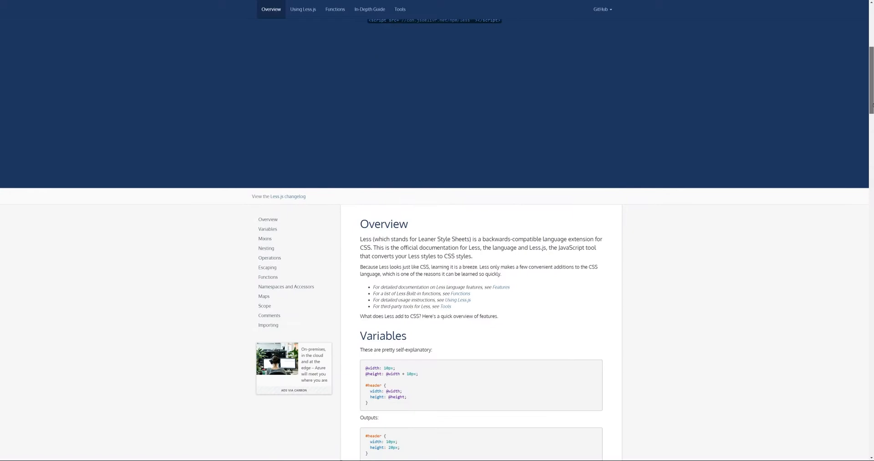
{"action": "scroll", "scroll_direction": "down", "scroll_amount": 3}
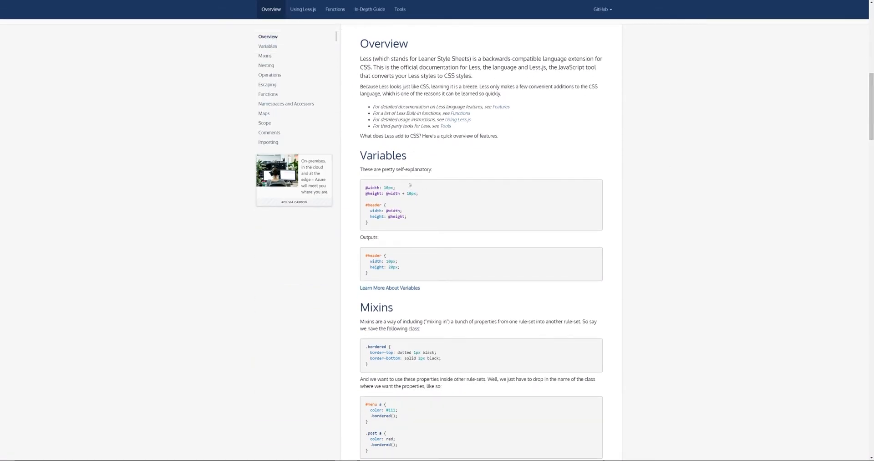
{"action": "left_click", "coordinate": [268, 46]}
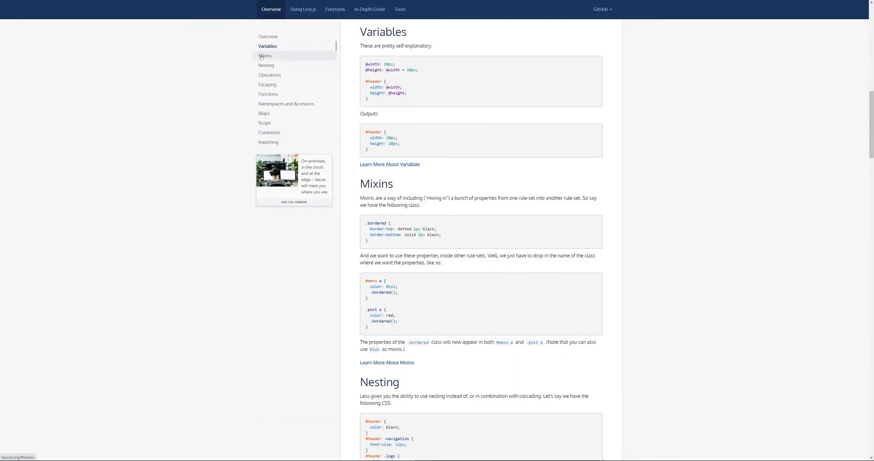
{"action": "left_click", "coordinate": [266, 65]}
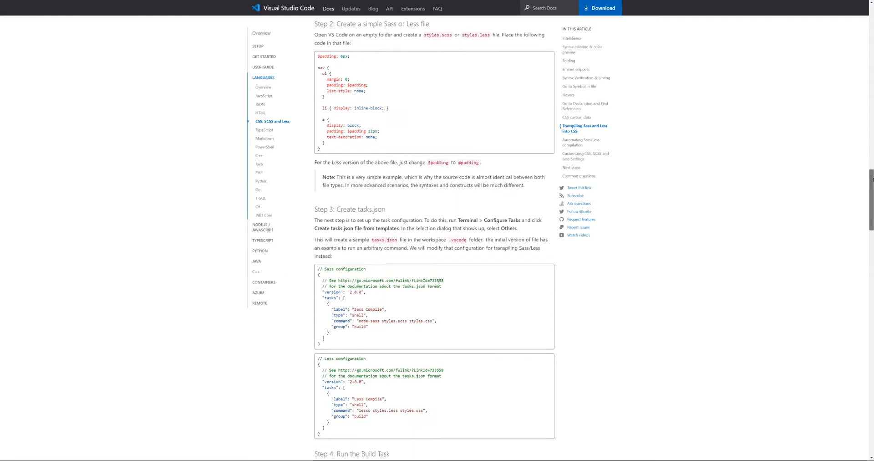
Step: Scroll the docs down to the build task and Gulp automation sections
{"action": "scroll", "scroll_direction": "down", "scroll_amount": 3}
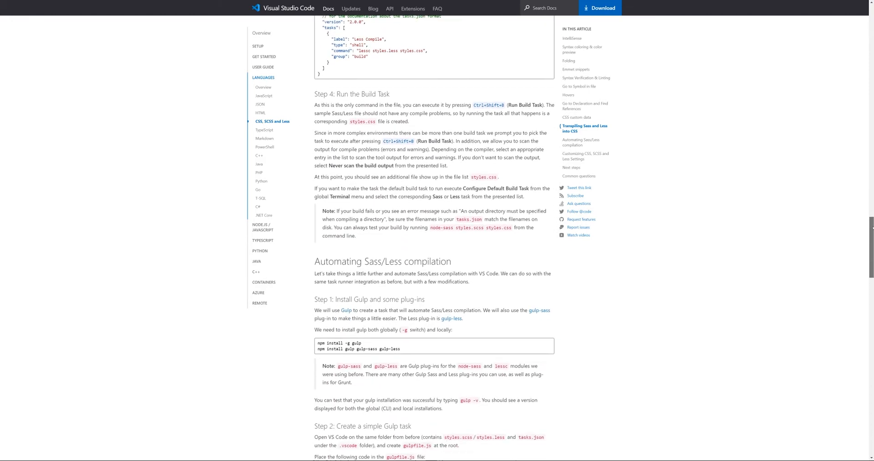
{"action": "scroll", "scroll_direction": "down", "scroll_amount": 3}
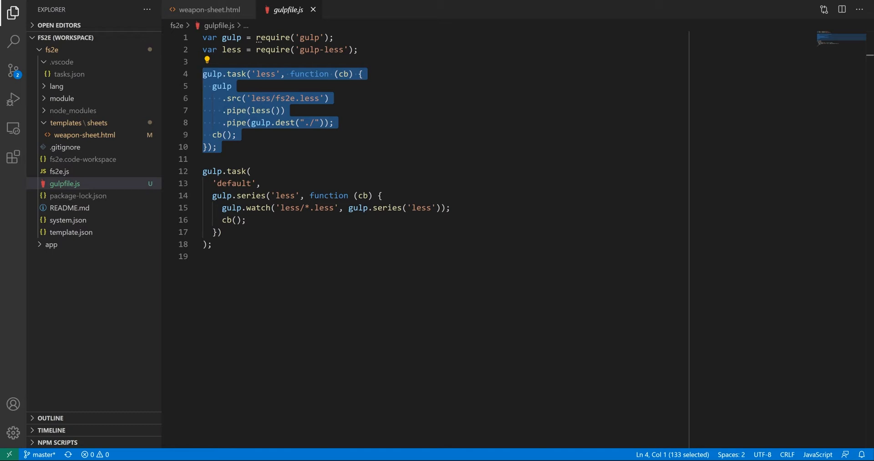
Step: Reselect the gulp 'less' task code in gulpfile.js
{"action": "left_click", "coordinate": [213, 245]}
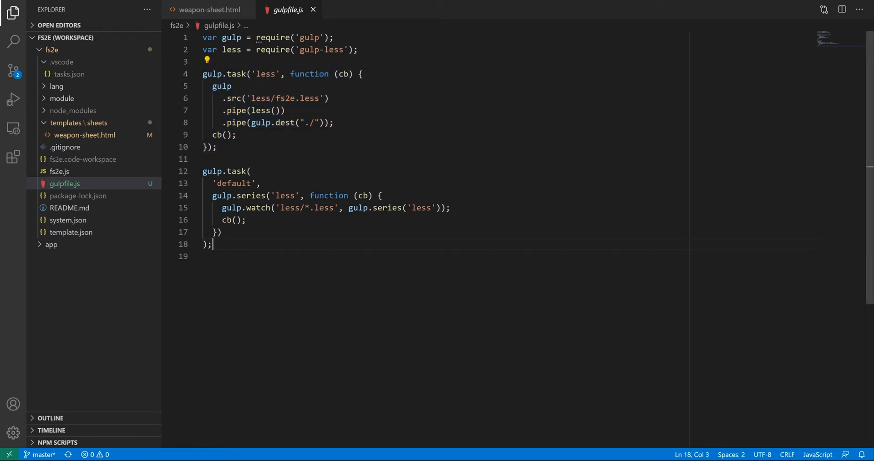
{"action": "left_click_drag", "start_coordinate": [202, 170], "coordinate": [212, 243]}
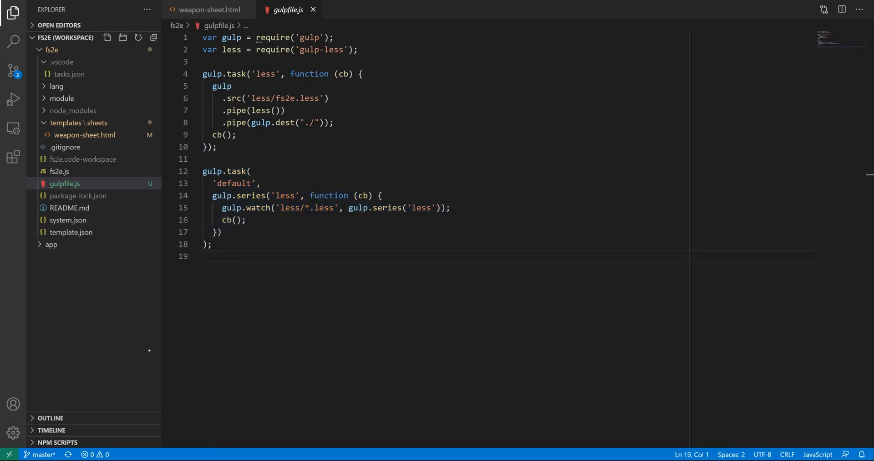
{"action": "mouse_move", "coordinate": [125, 38]}
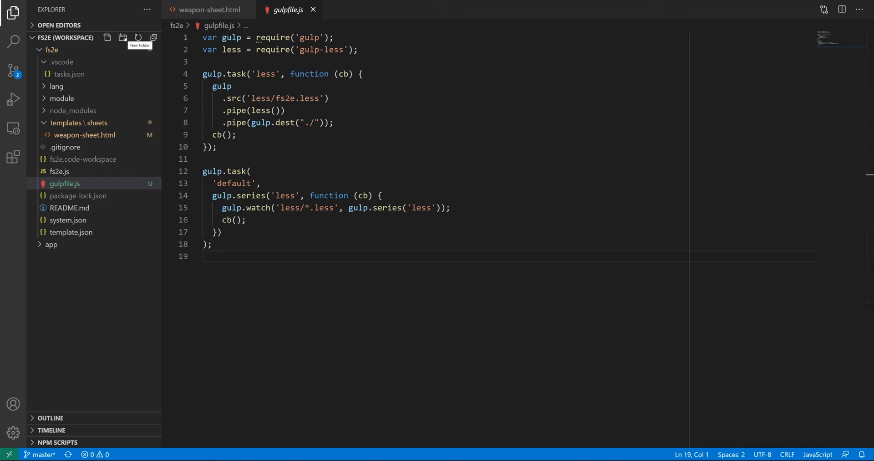
{"action": "left_click", "coordinate": [123, 38]}
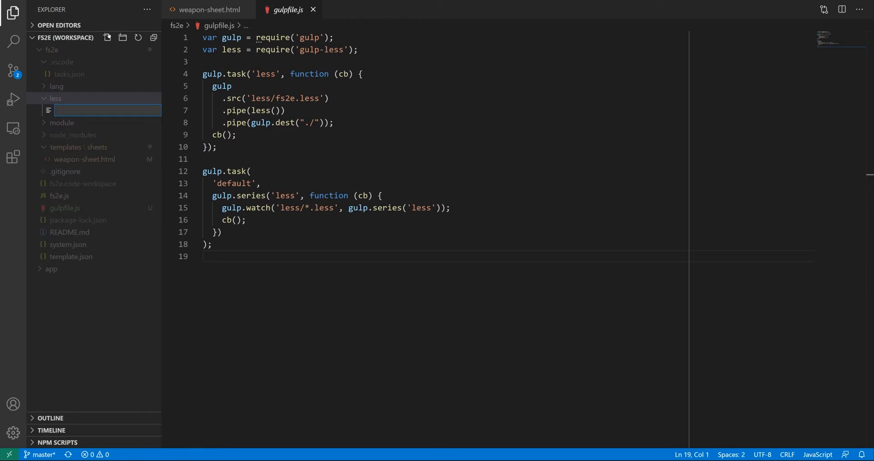
{"action": "type", "text": "fs"}
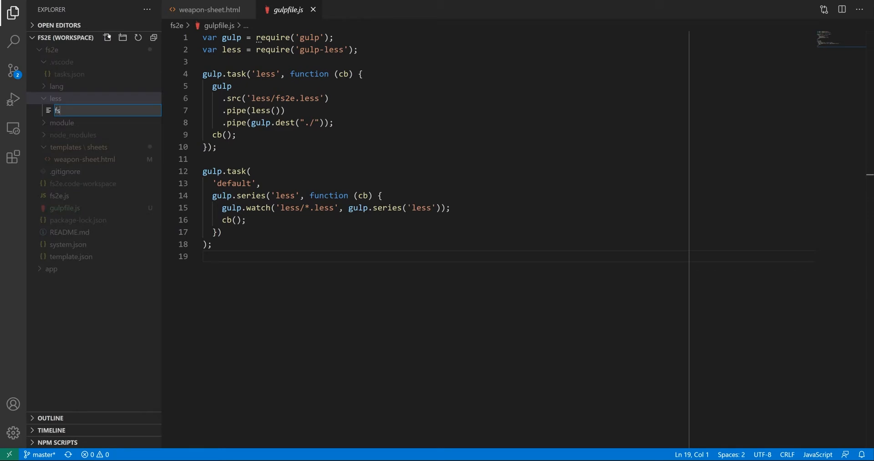
{"action": "type", "text": "2e.les"}
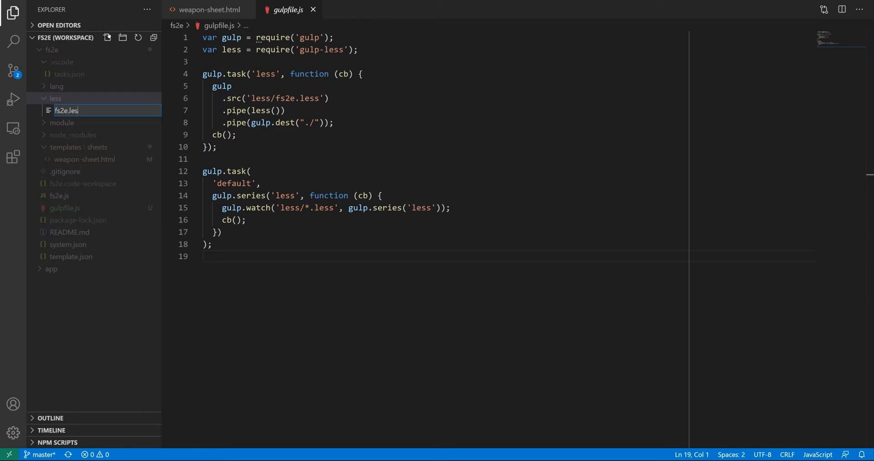
{"action": "key", "text": "Enter"}
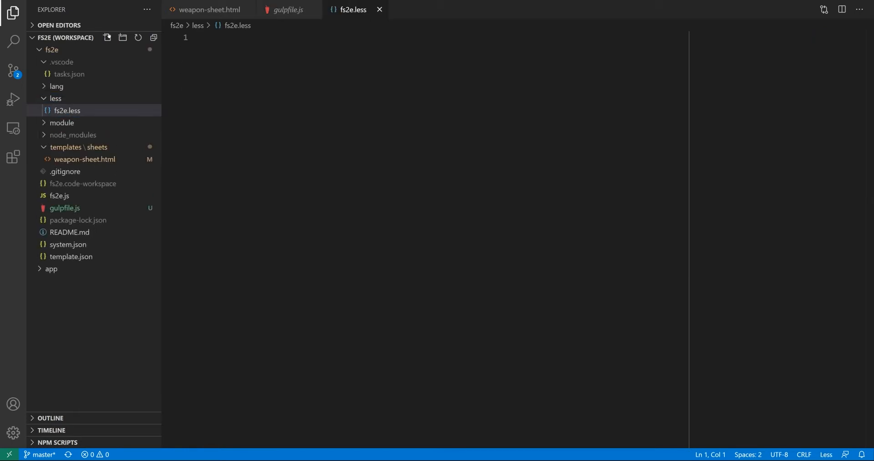
{"action": "type", "text": "@import"}
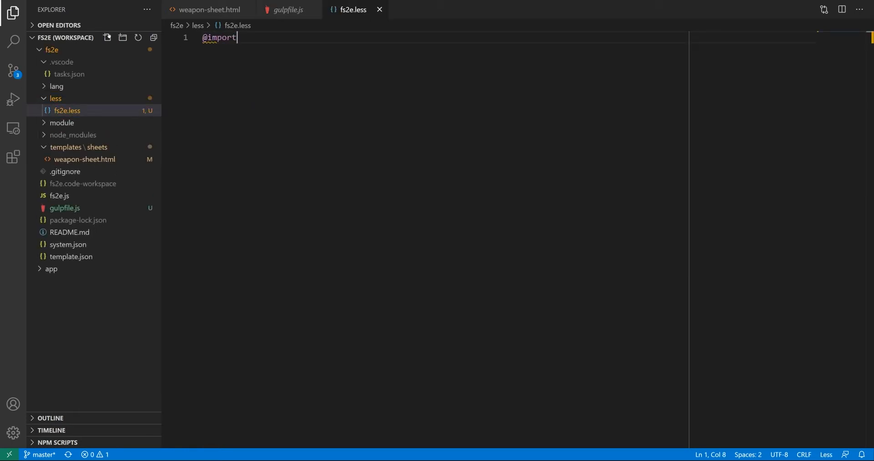
{"action": "type", "text": "\"./item-she"}
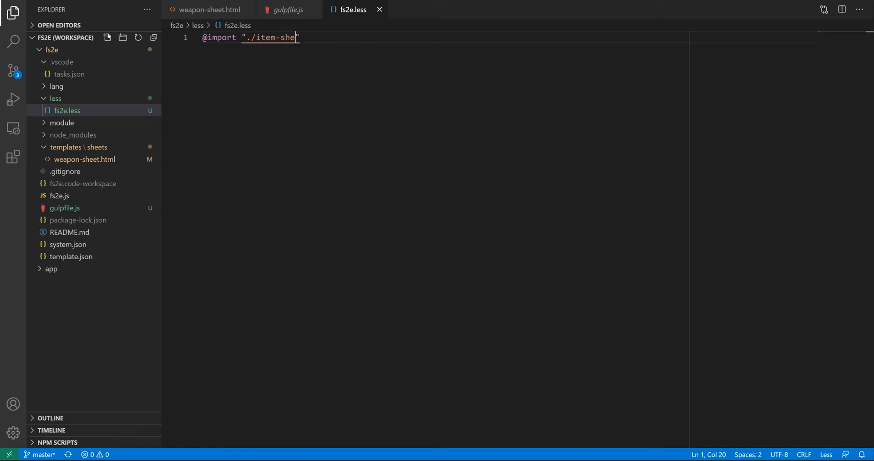
{"action": "type", "text": "et.less\";"}
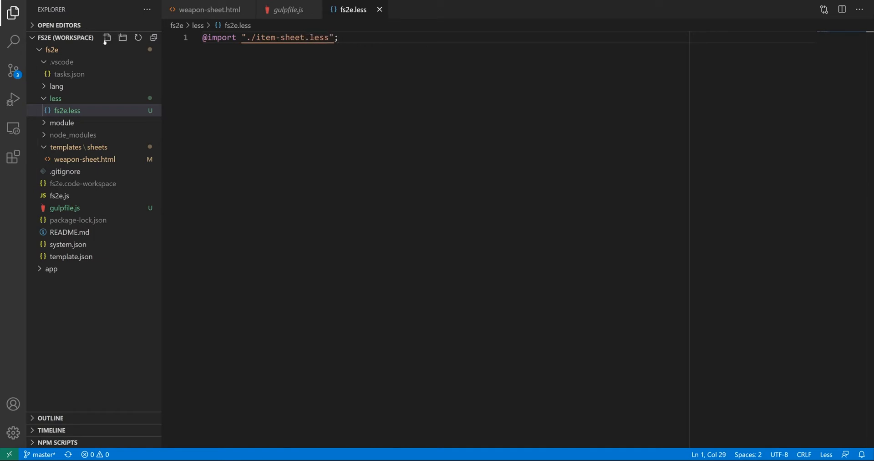
Step: Add an empty item-sheet.less beside it in the less folder
{"action": "left_click", "coordinate": [106, 38]}
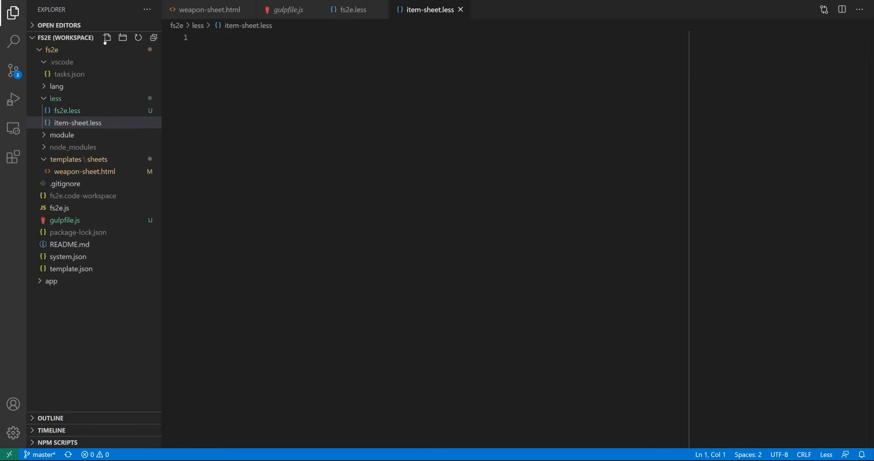
{"action": "left_click", "coordinate": [286, 9]}
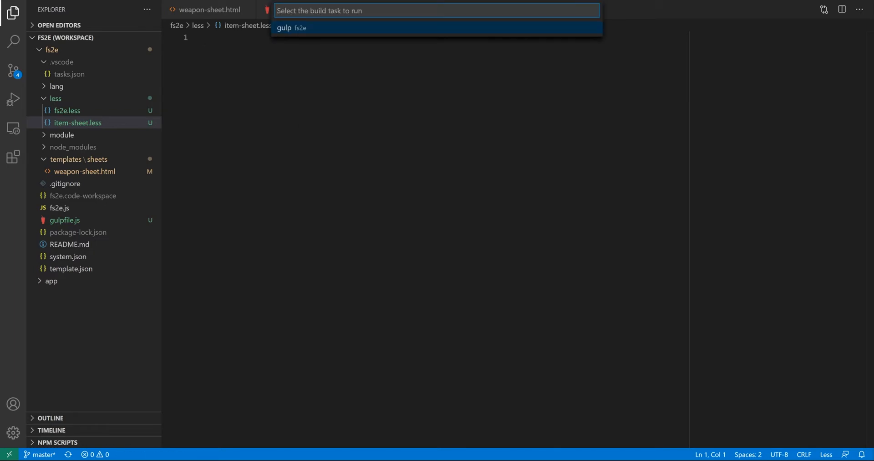
{"action": "mouse_move", "coordinate": [300, 29]}
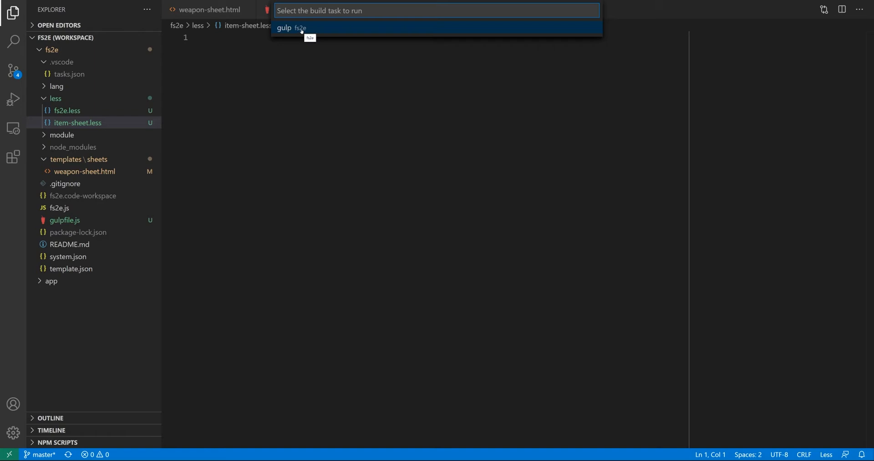
Step: Run the 'gulp fs2e' build task, continuing without scanning its output
{"action": "left_click", "coordinate": [284, 28]}
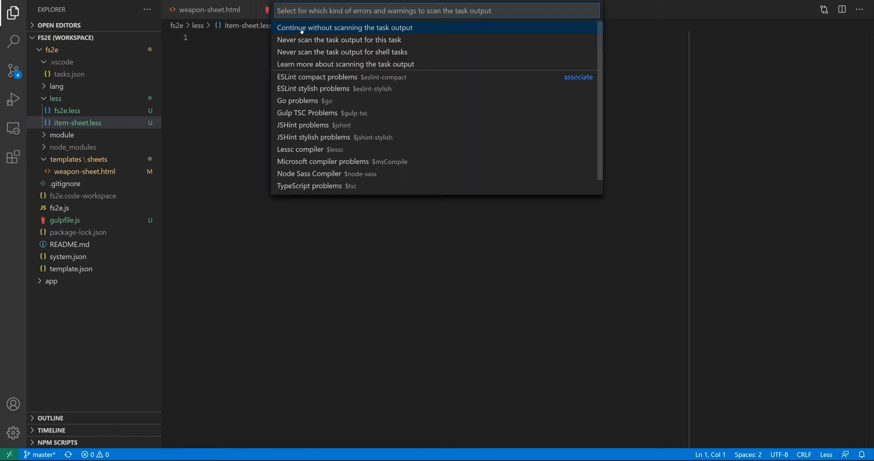
{"action": "left_click", "coordinate": [346, 27]}
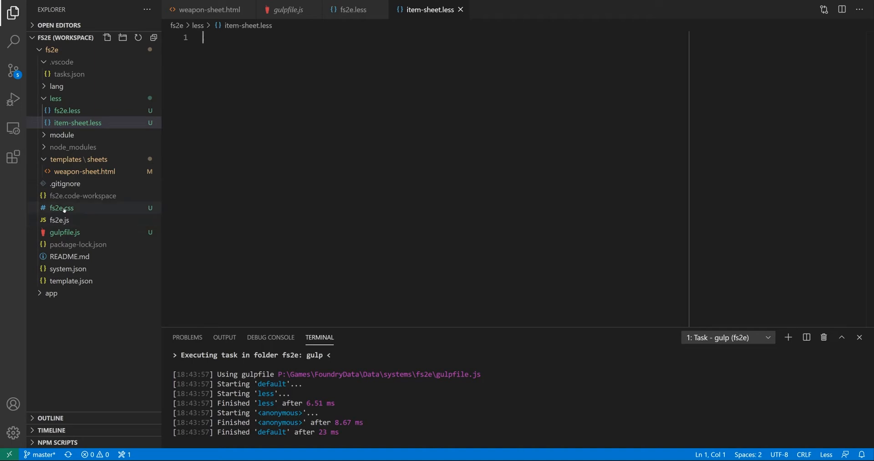
Step: Open the compiled fs2e.css from the Explorer
{"action": "left_click", "coordinate": [61, 207]}
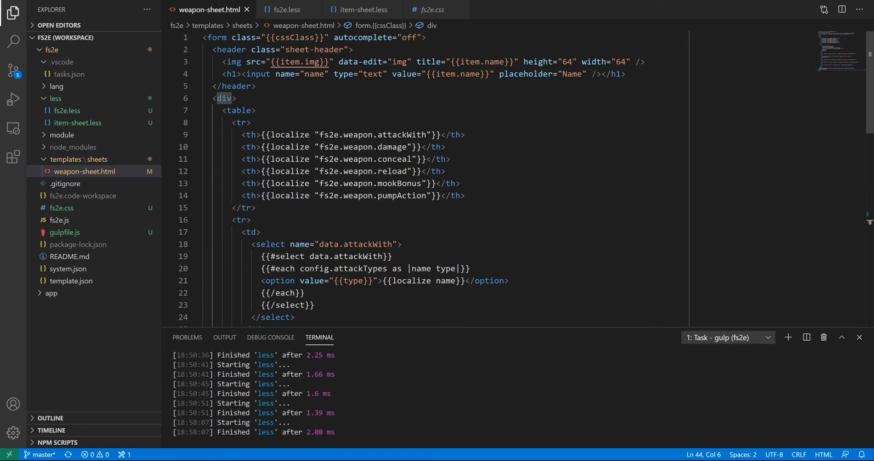
Step: Add class="sheet-content" to the content div, then move to the empty item-sheet.less
{"action": "type", "text": "class=\"sheet-contet"}
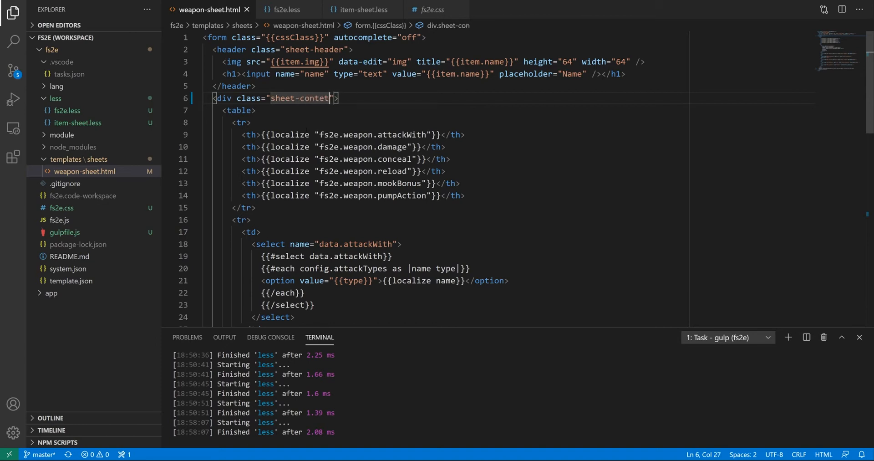
{"action": "left_click", "coordinate": [362, 10]}
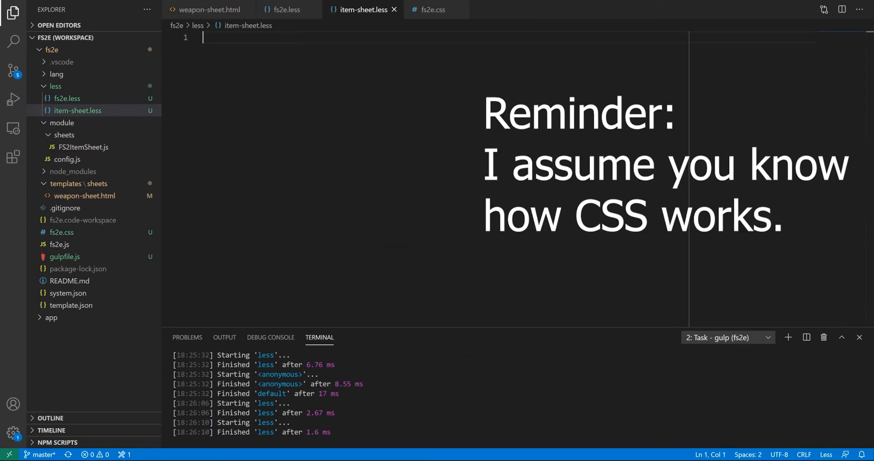
Step: Write a .sheet form rule with display: flex and flex-direction column
{"action": "type", "text": ".sh"}
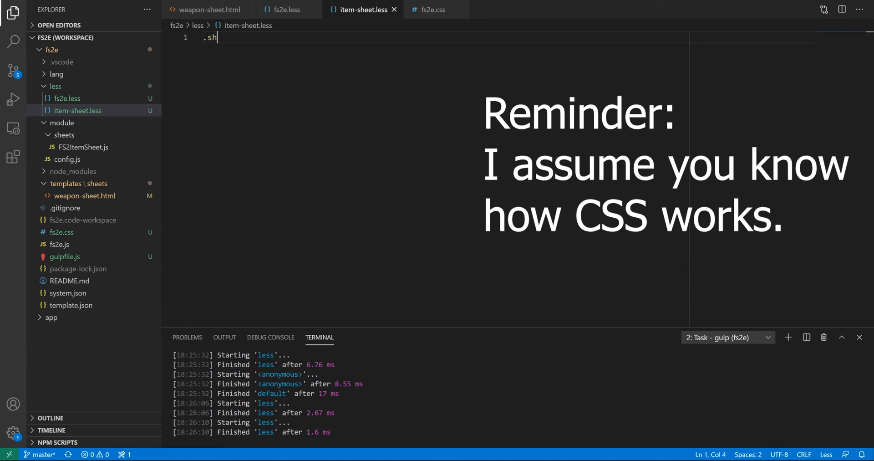
{"action": "type", "text": "eet {}"}
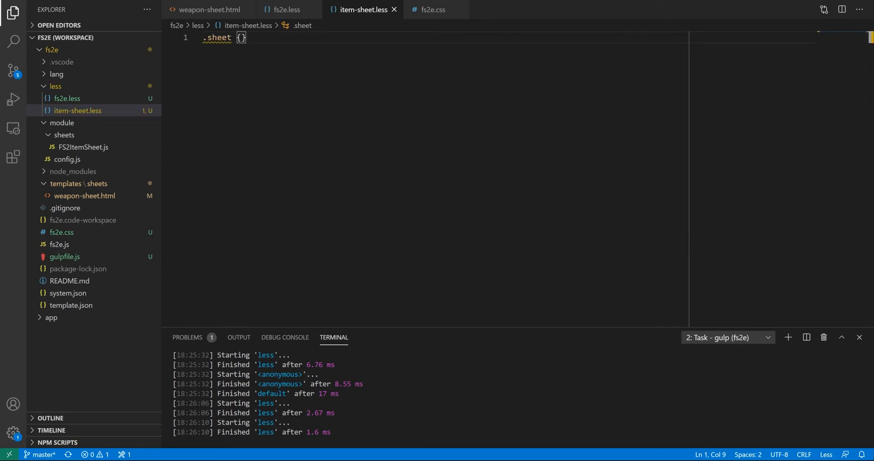
{"action": "type", "text": "form"}
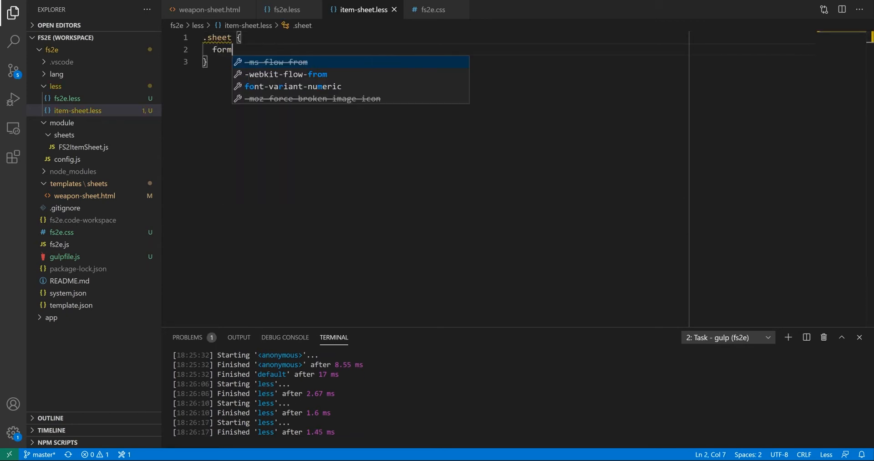
{"action": "type", "text": "{"}
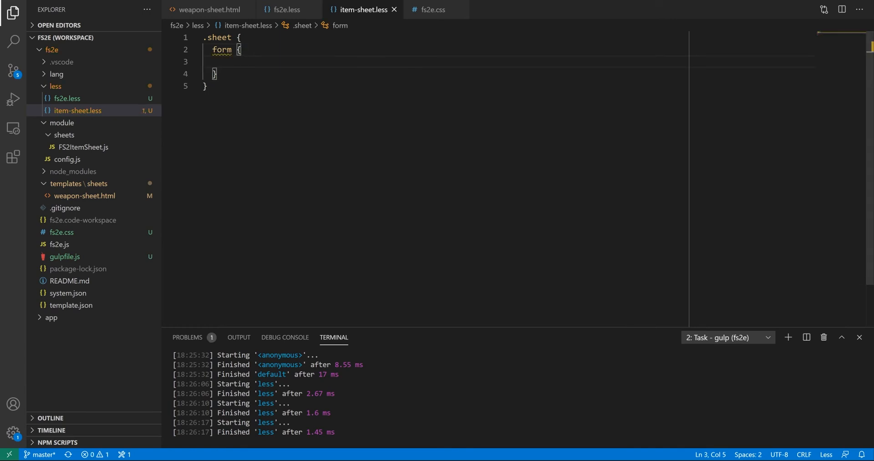
{"action": "type", "text": "display: flex;"}
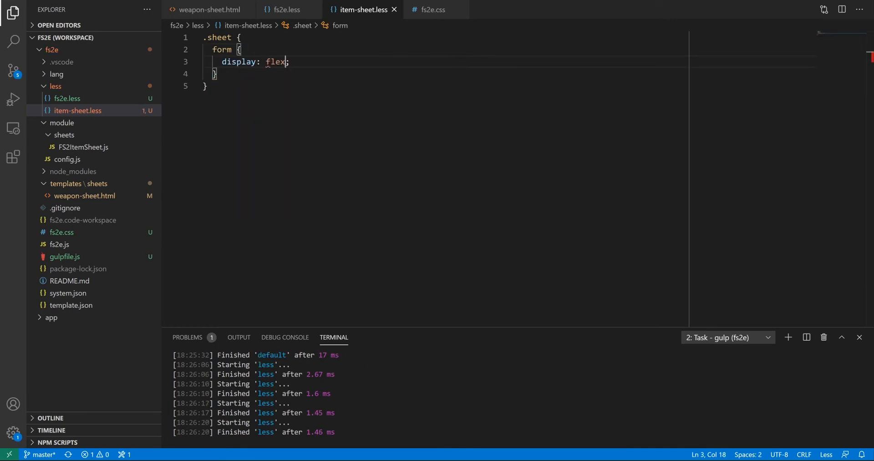
{"action": "type", "text": "flex-direction: ;"}
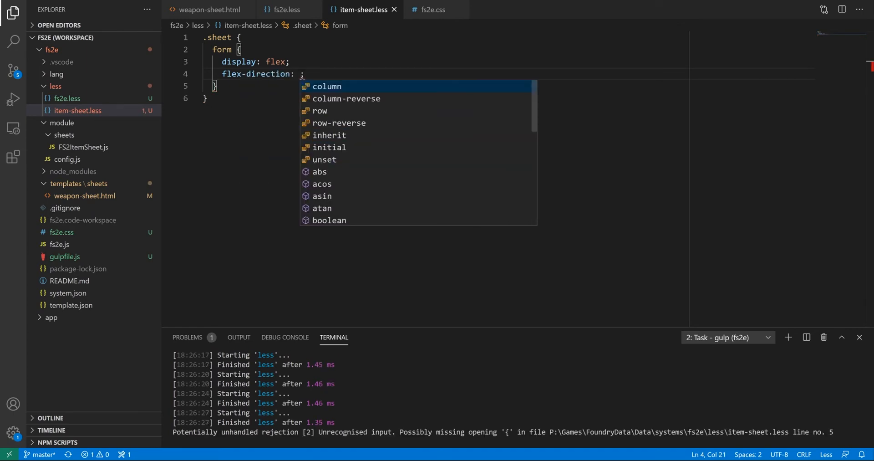
{"action": "type", "text": "column;"}
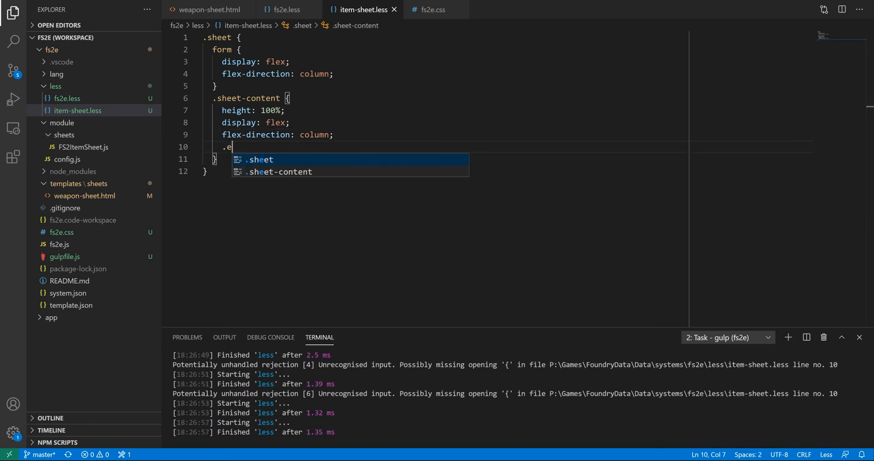
Step: Give the .editor rule height: 100%, save the stylesheet and return to Foundry
{"action": "type", "text": "ditor {"}
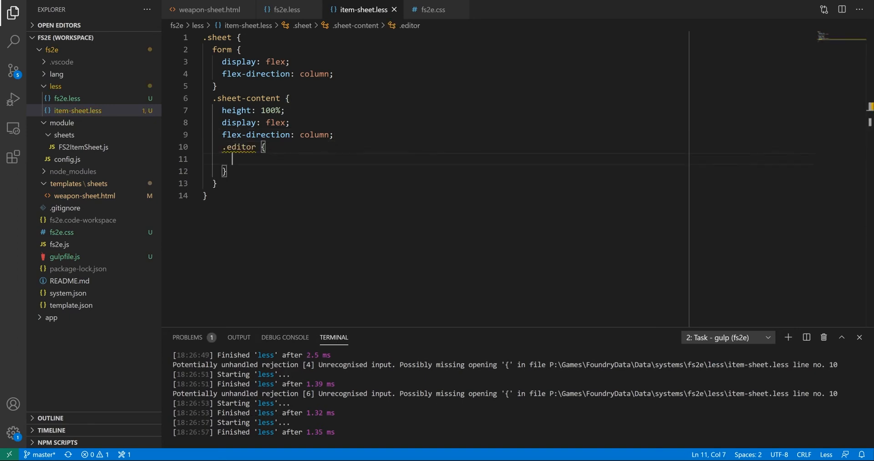
{"action": "type", "text": "height: 10;"}
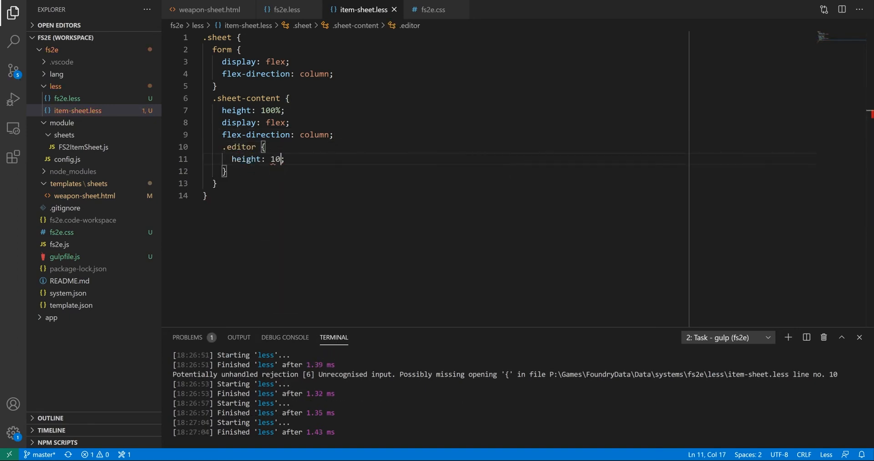
{"action": "type", "text": "0%"}
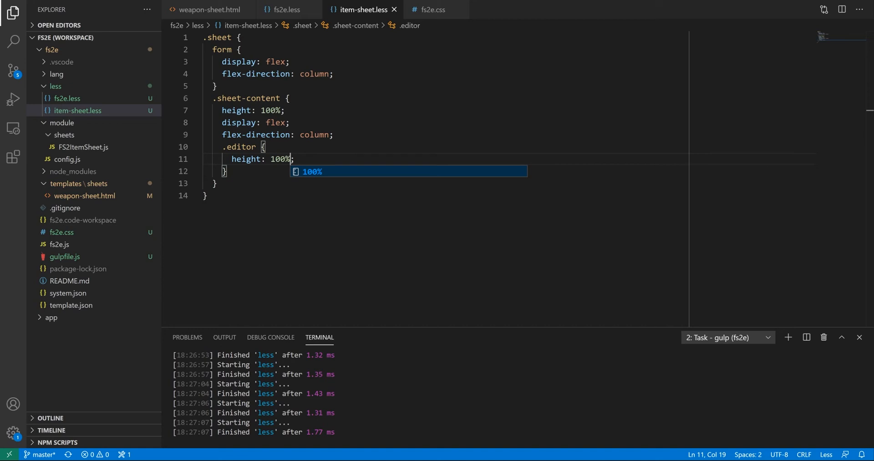
{"action": "key", "text": "Escape"}
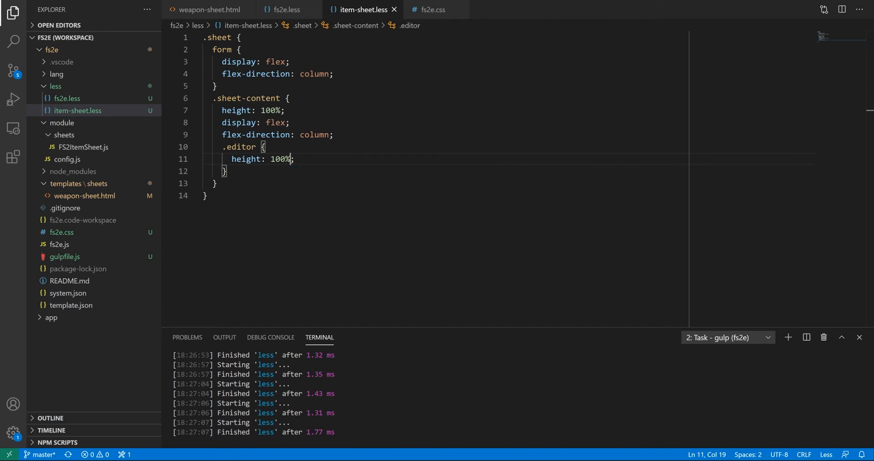
{"action": "mouse_move", "coordinate": [436, 10]}
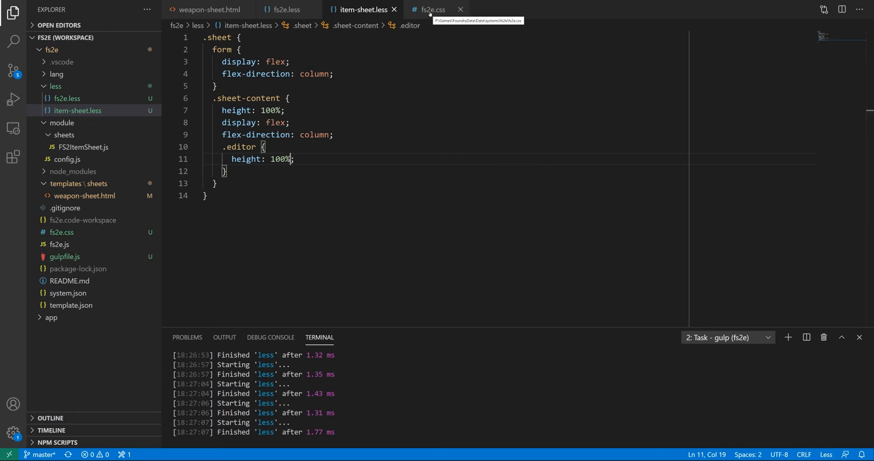
{"action": "left_click", "coordinate": [435, 9]}
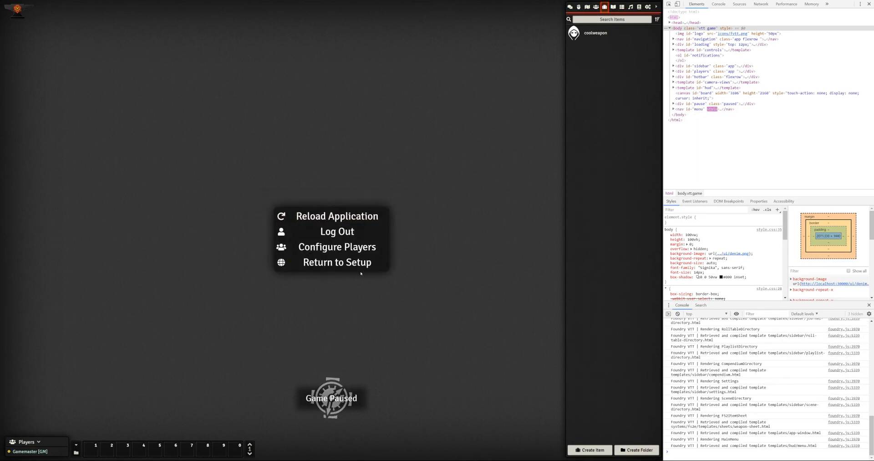
Step: Return to setup, relaunch the world and reopen the coolweapon item sheet
{"action": "left_click", "coordinate": [337, 262]}
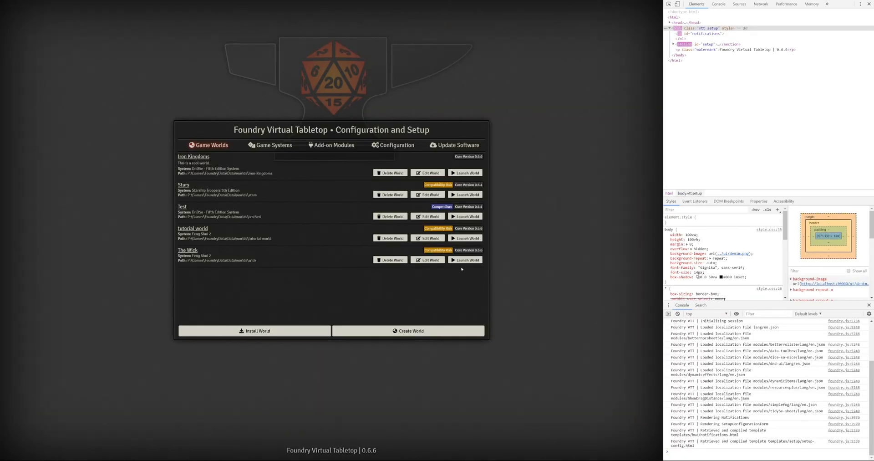
{"action": "left_click", "coordinate": [465, 173]}
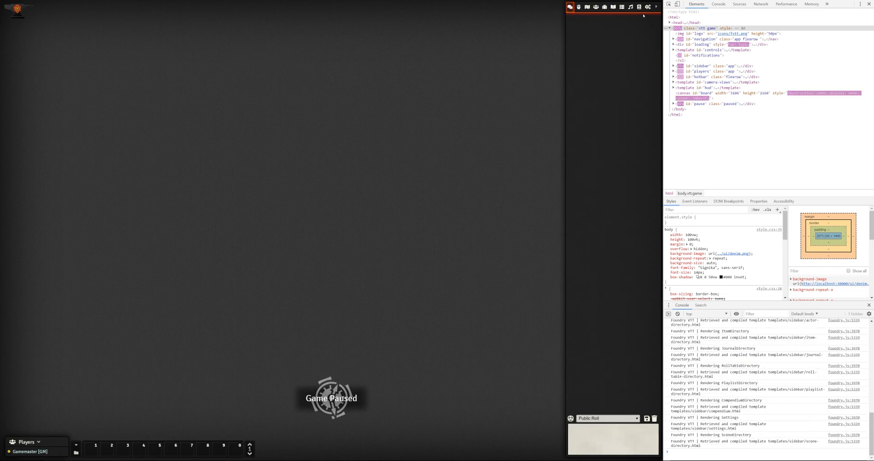
{"action": "left_click", "coordinate": [608, 7]}
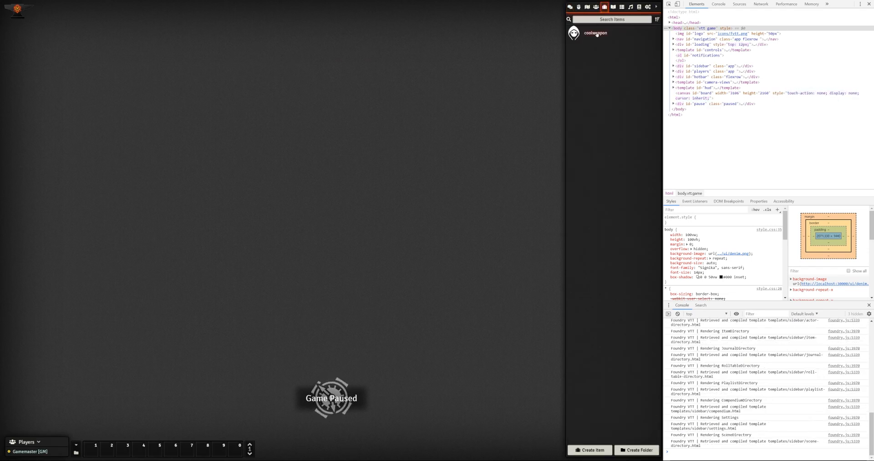
{"action": "left_click", "coordinate": [595, 33]}
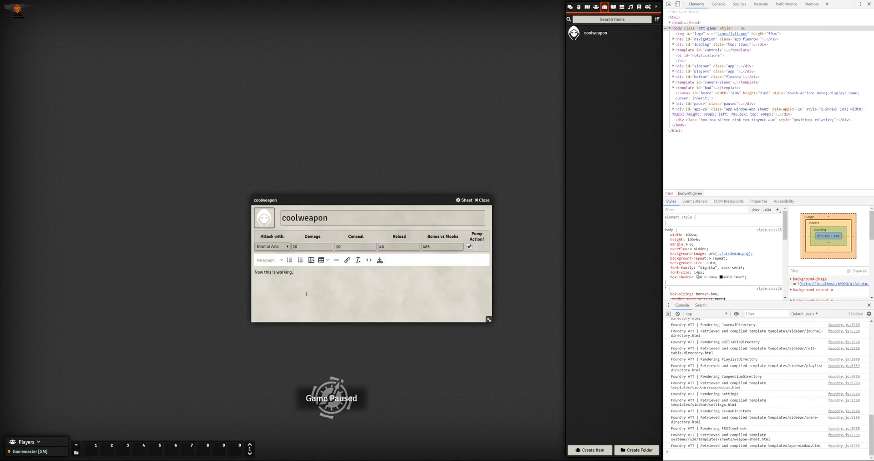
Step: Extend the description with 'YEYEYEAH' and resize the sheet window
{"action": "type", "text": "YEYEYEA"}
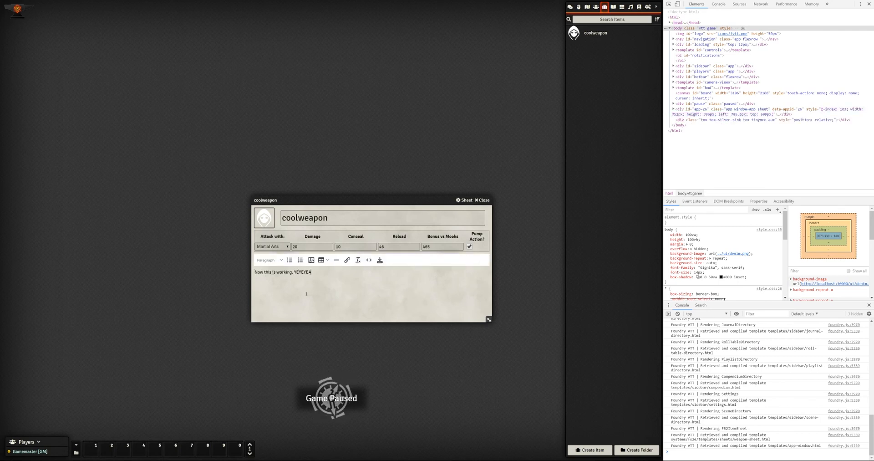
{"action": "type", "text": "H"}
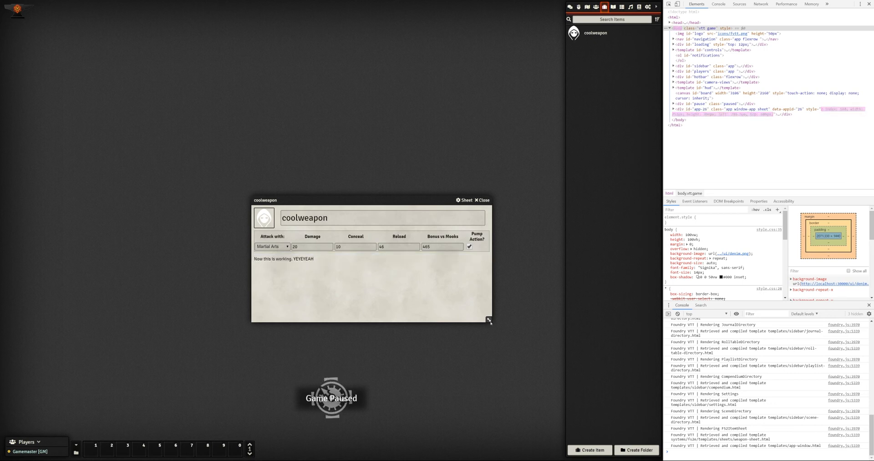
{"action": "left_click_drag", "start_coordinate": [489, 320], "coordinate": [494, 340]}
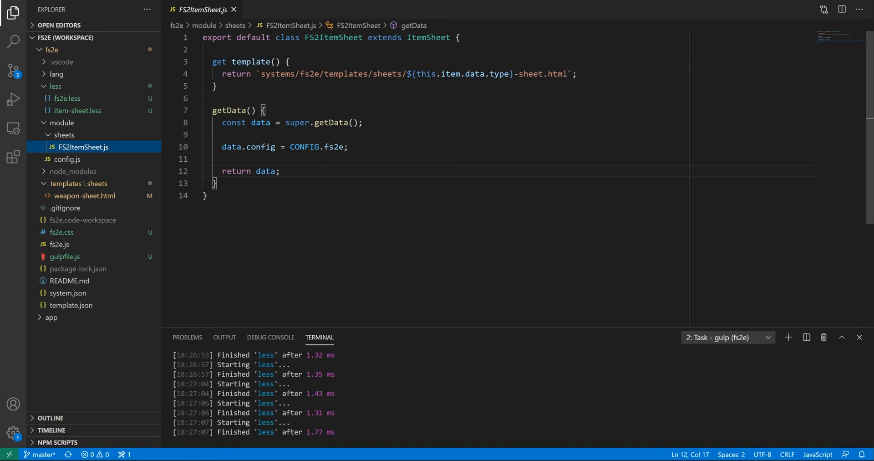
Step: Write static get defaultOptions() with classes ["fs2e", "sheet", "item"] merged over super.defaultOptions
{"action": "type", "text": "static"}
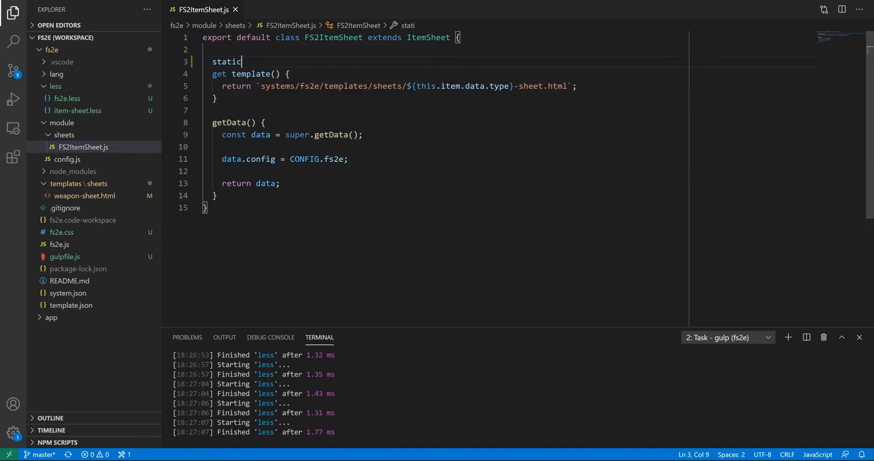
{"action": "type", "text": "get defaultOptions() {"}
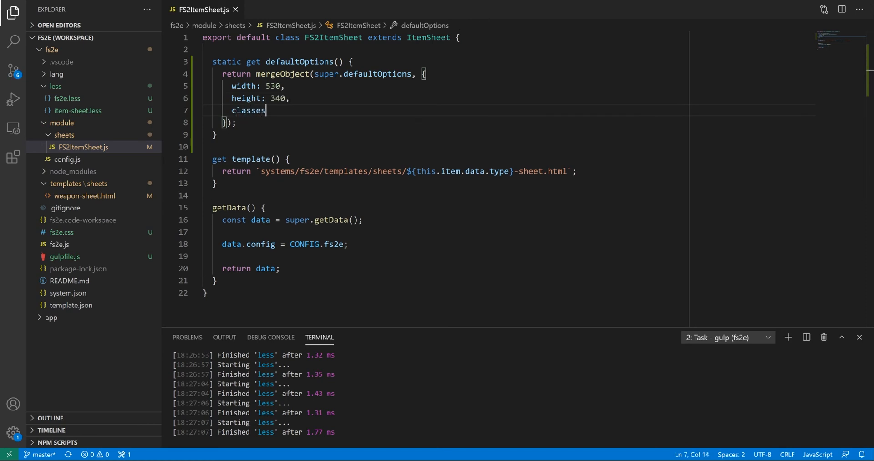
{"action": "type", "text": ":"}
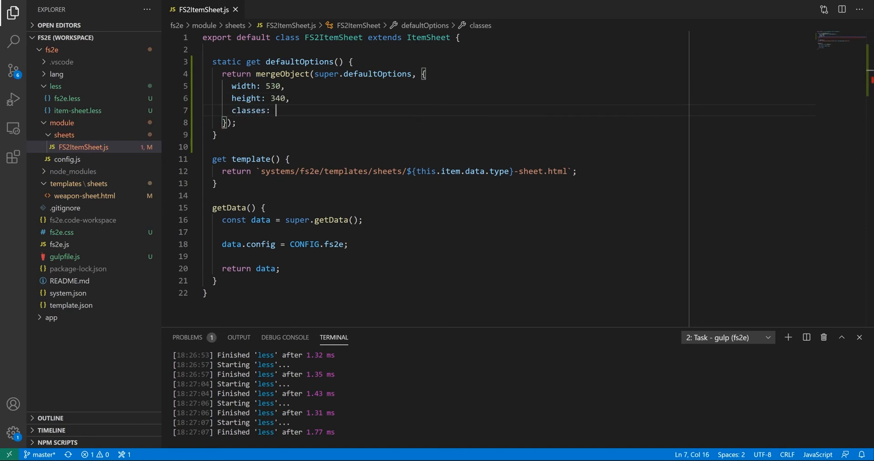
{"action": "type", "text": "[\"fs\"]"}
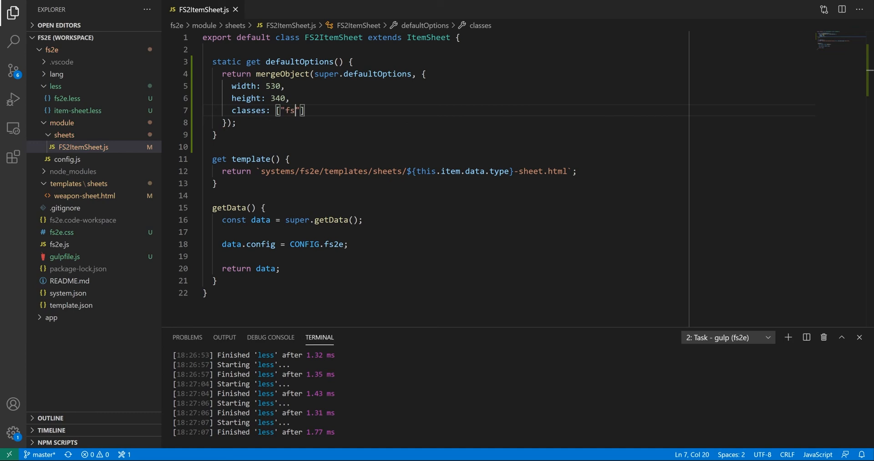
{"action": "type", "text": "e\", \"sheet"}
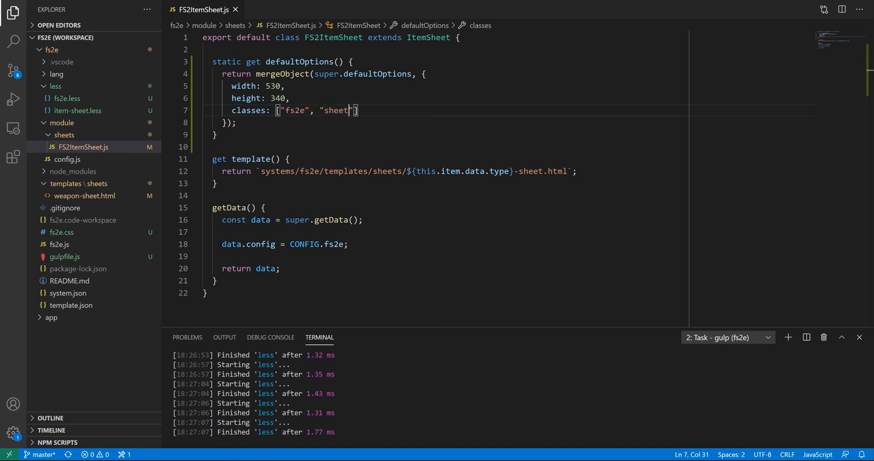
{"action": "type", "text": ", \"it\""}
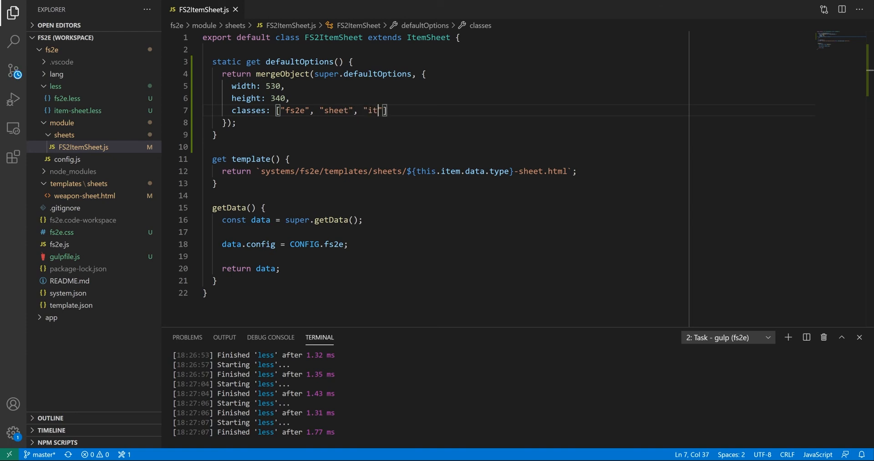
{"action": "type", "text": "em"}
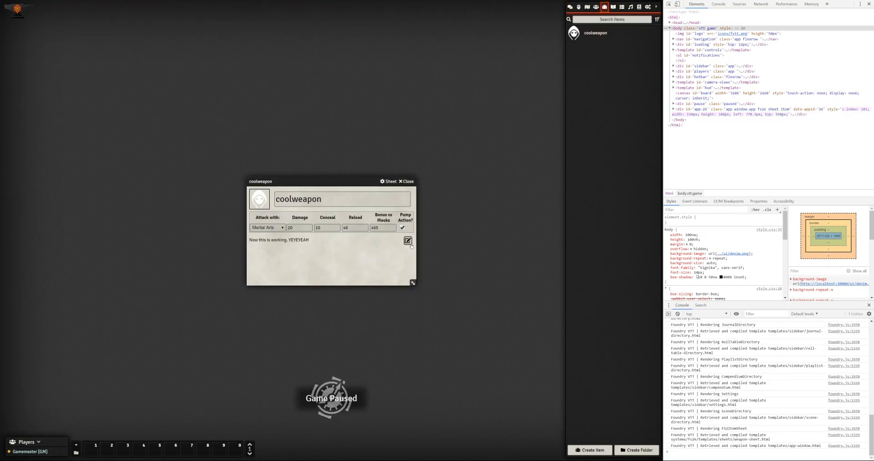
Step: Activate the coolweapon description editor to check its toolbar, then close the sheet
{"action": "left_click", "coordinate": [408, 241]}
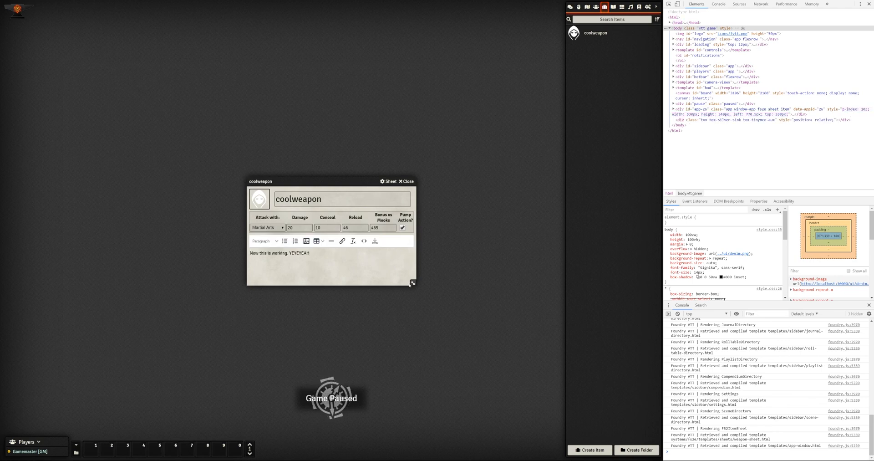
{"action": "left_click", "coordinate": [406, 181]}
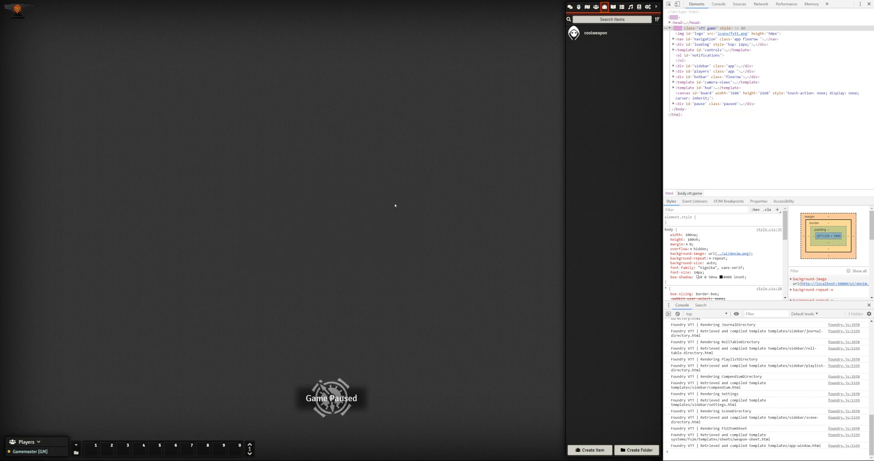